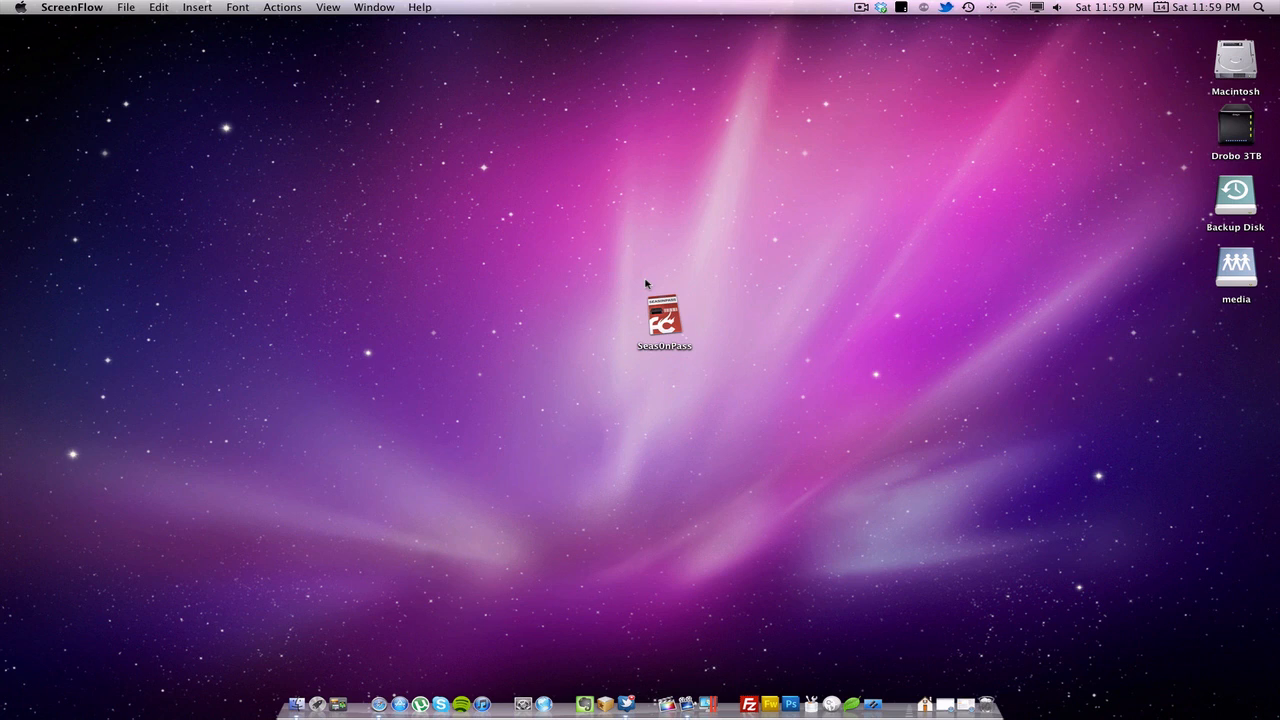
Launch SeasOnPass from its desktop icon in Finder.
click(799, 349)
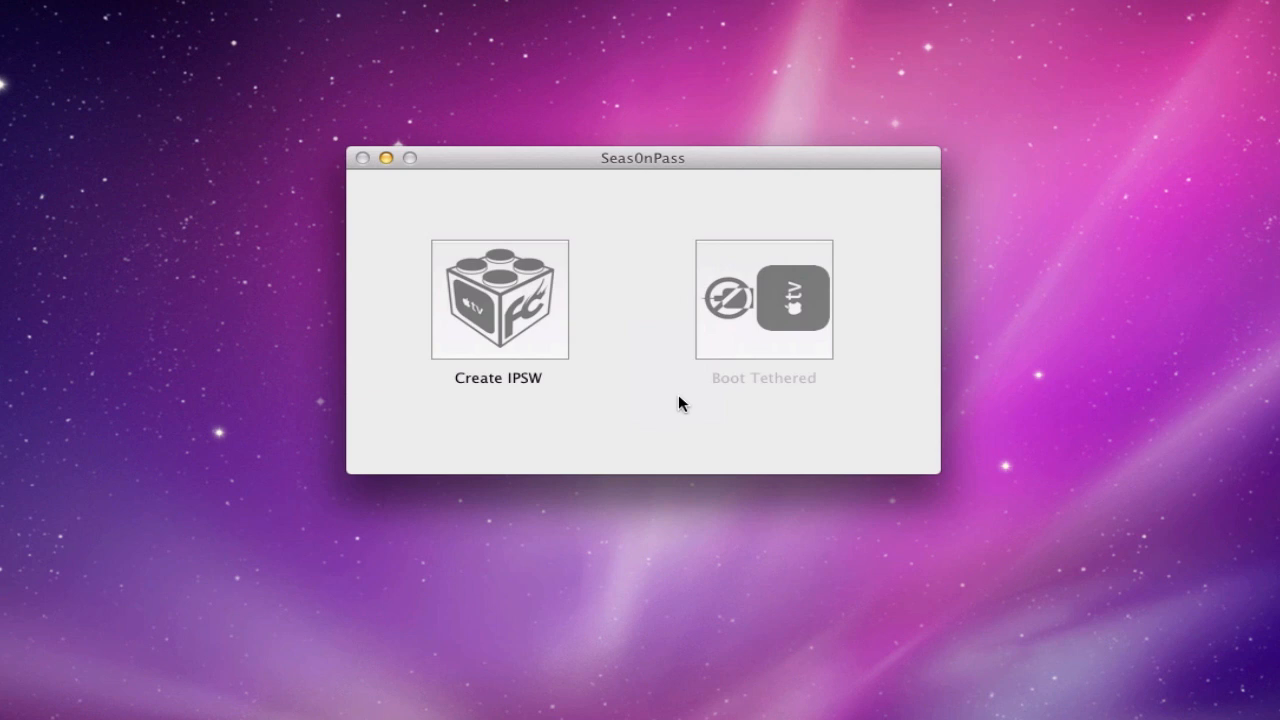
mouse_move(658, 428)
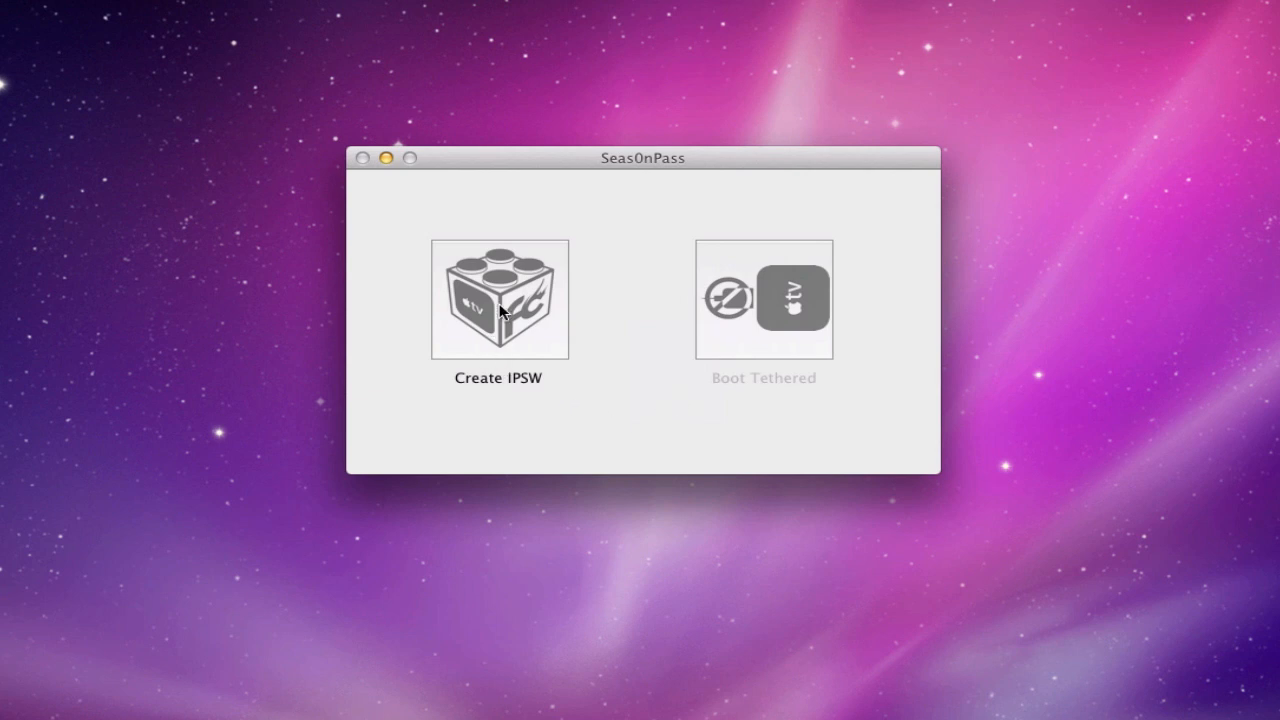
Start the Create IPSW process to build custom Apple TV firmware.
click(498, 299)
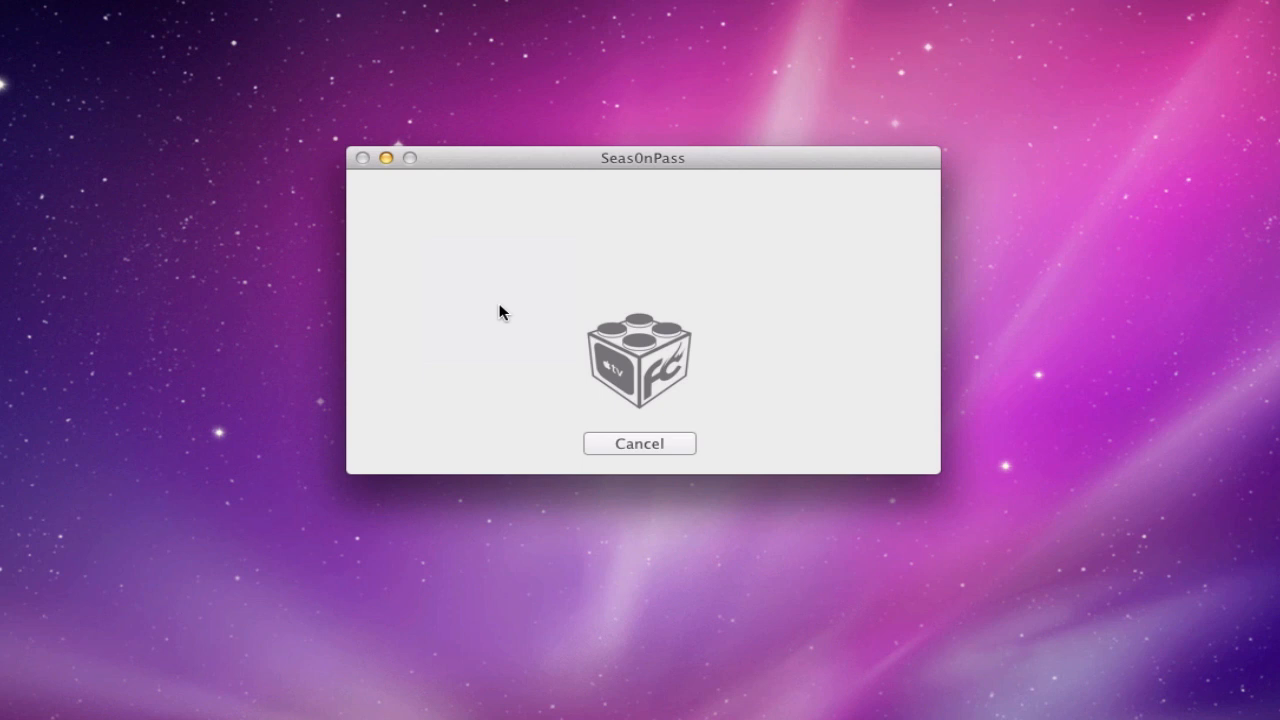